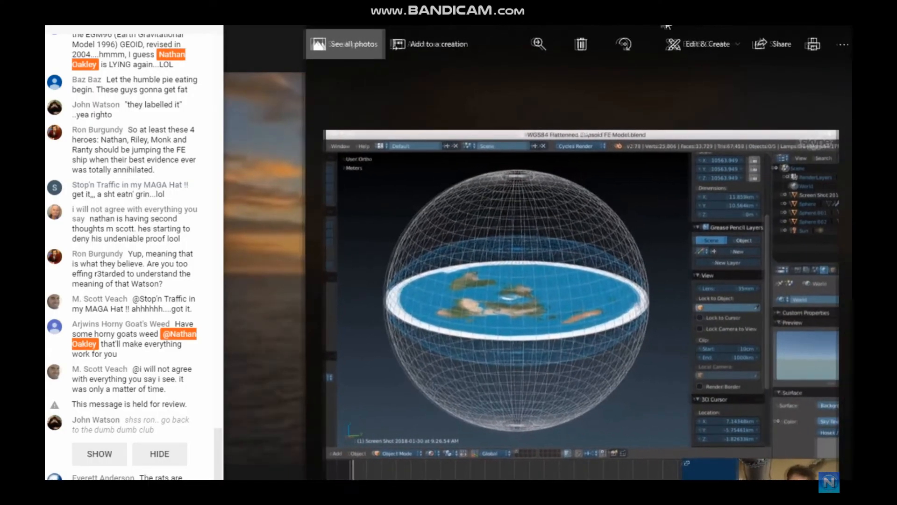
scroll("down", 3)
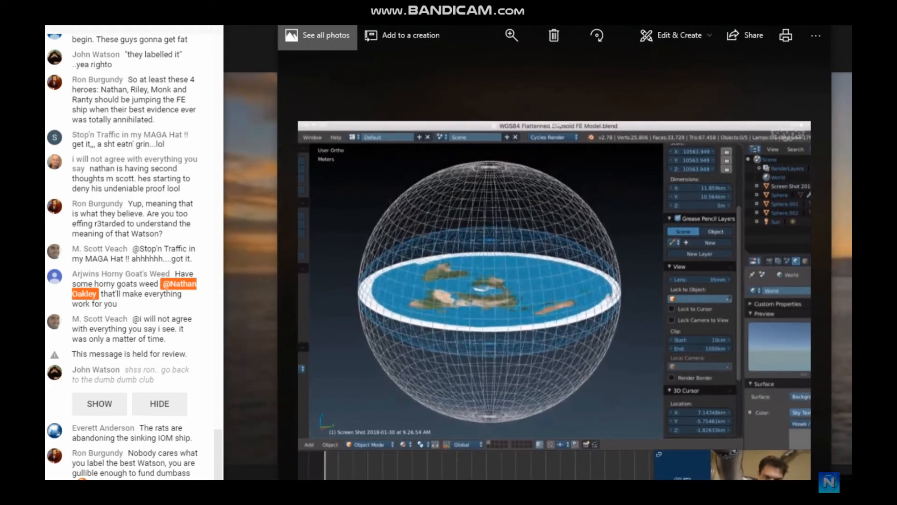
scroll("down", 3)
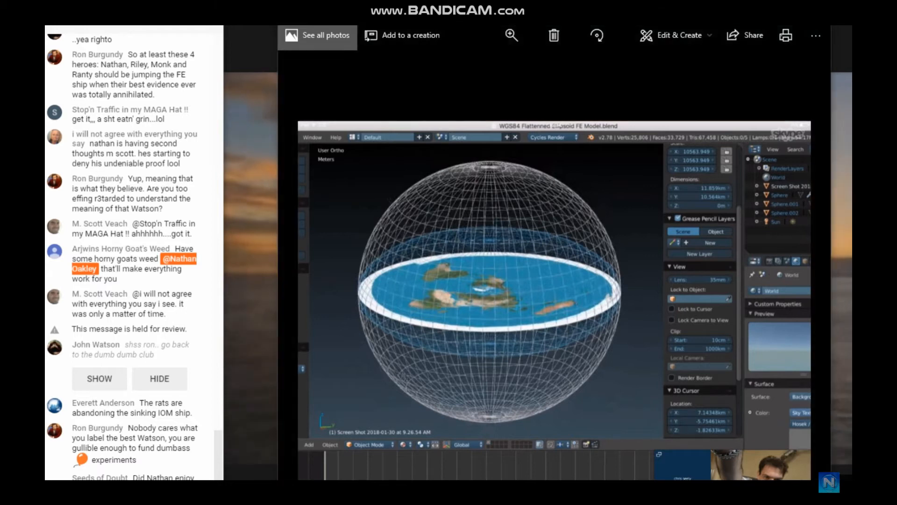
scroll("down", 3)
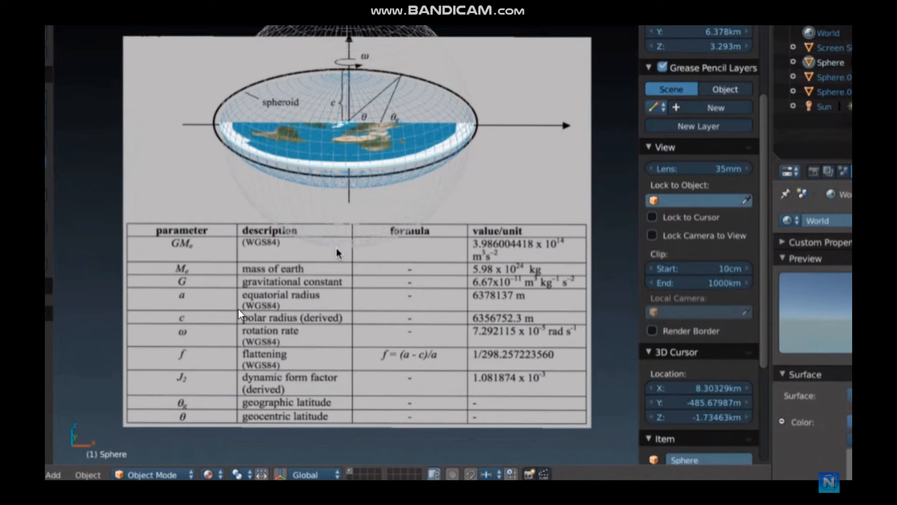
mouse_move(243, 366)
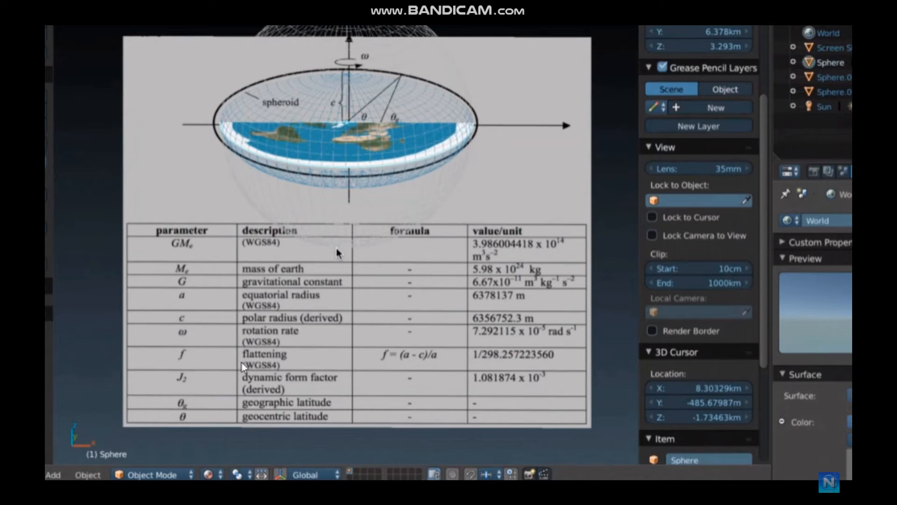
mouse_move(257, 349)
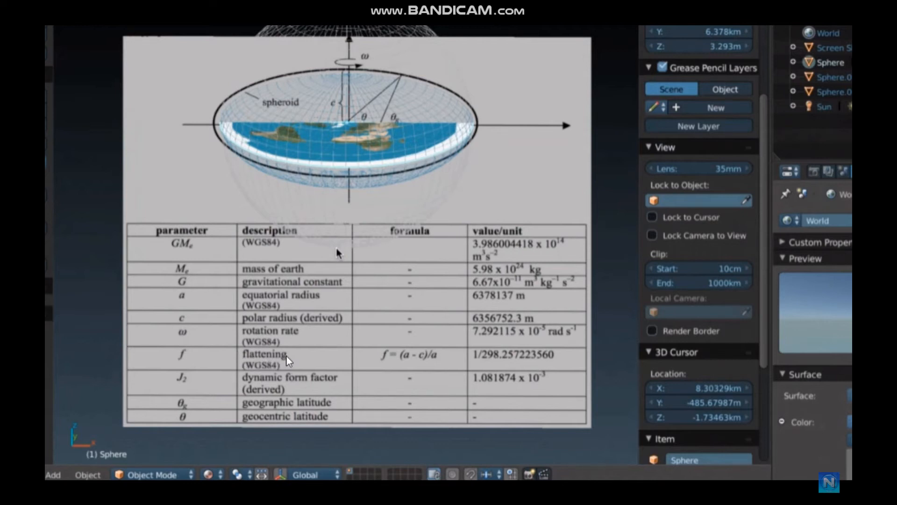
mouse_move(241, 366)
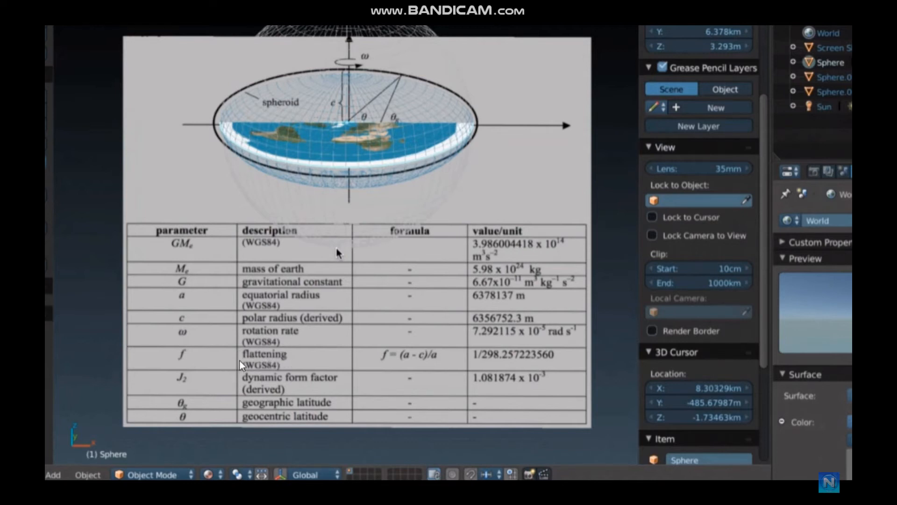
mouse_move(265, 371)
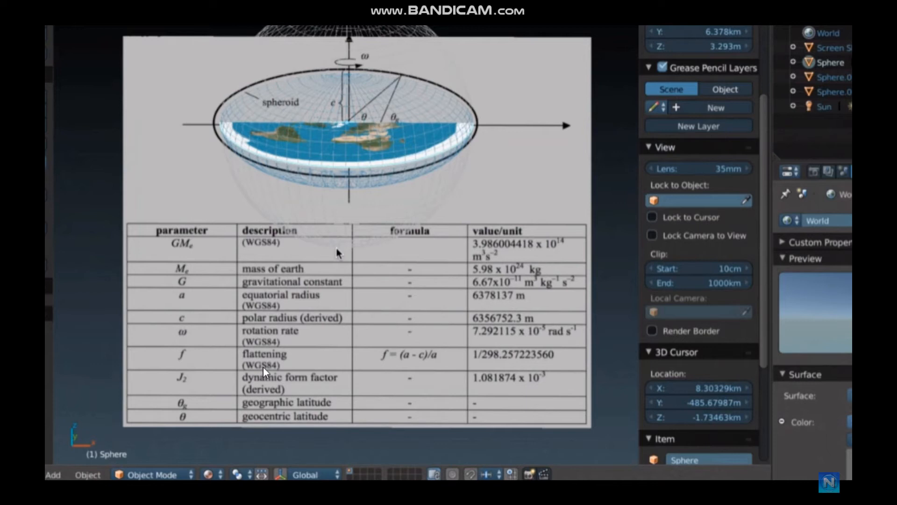
mouse_move(321, 365)
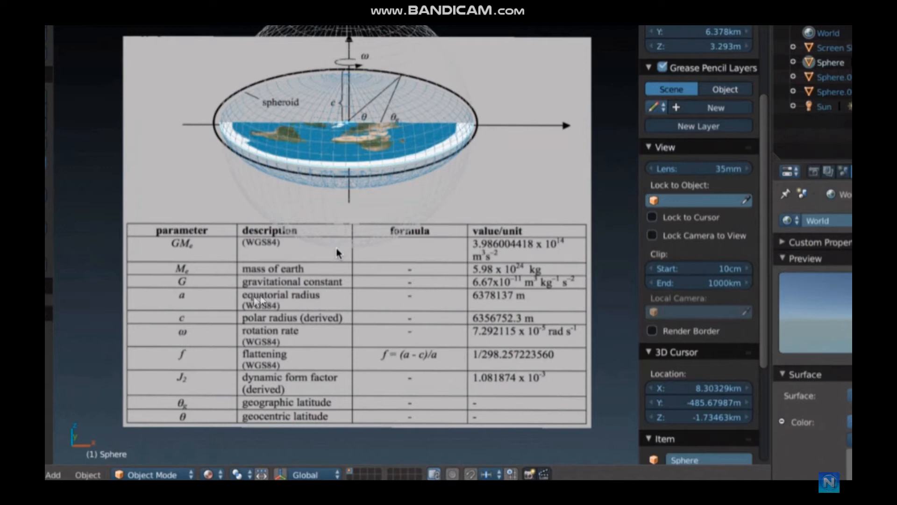
mouse_move(345, 170)
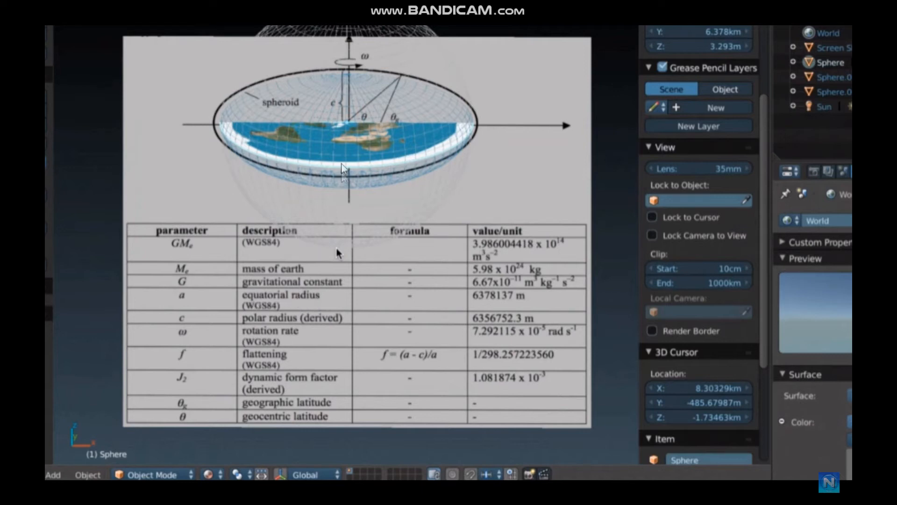
mouse_move(449, 251)
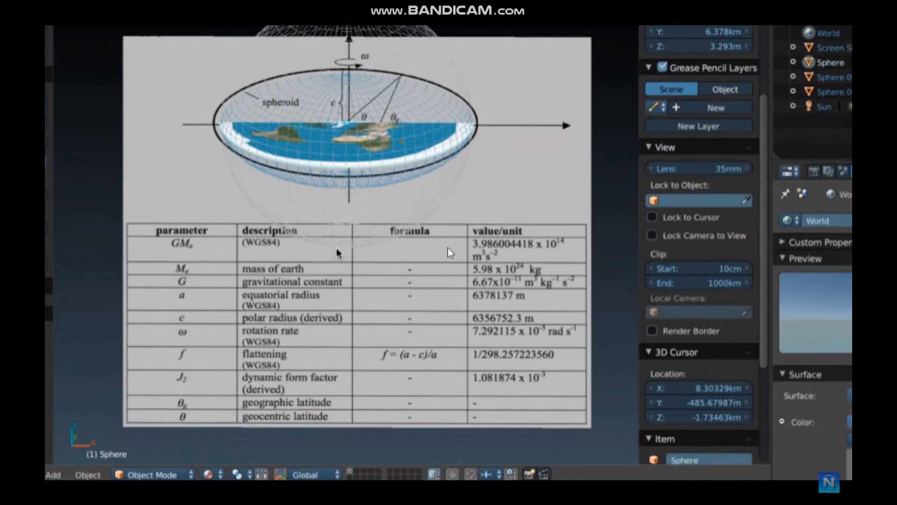
mouse_move(419, 360)
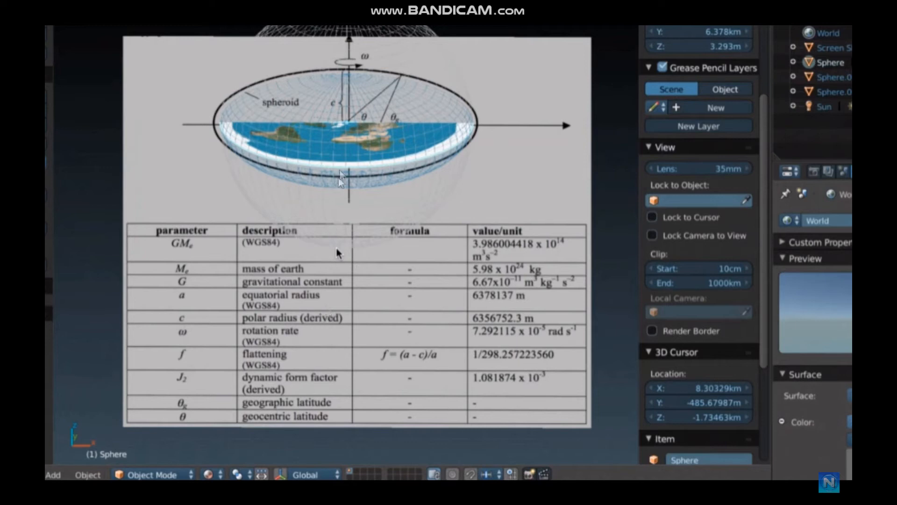
mouse_move(349, 42)
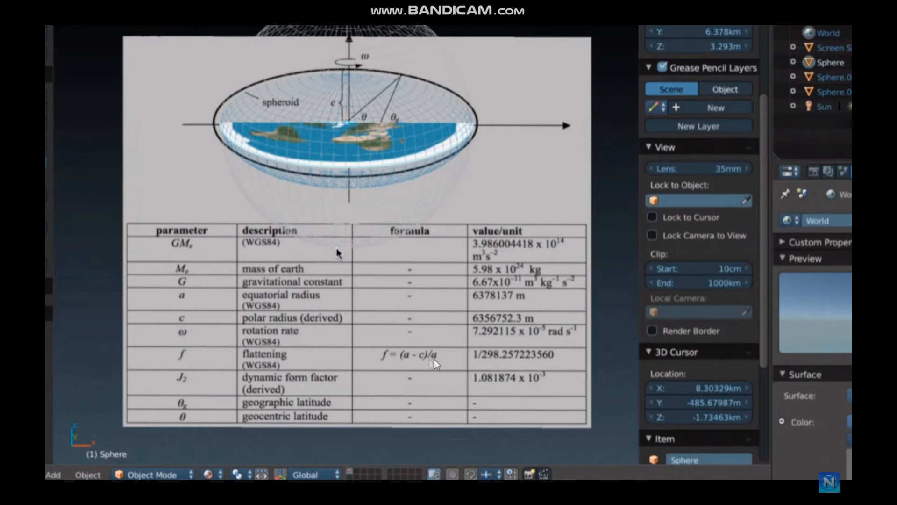
mouse_move(406, 356)
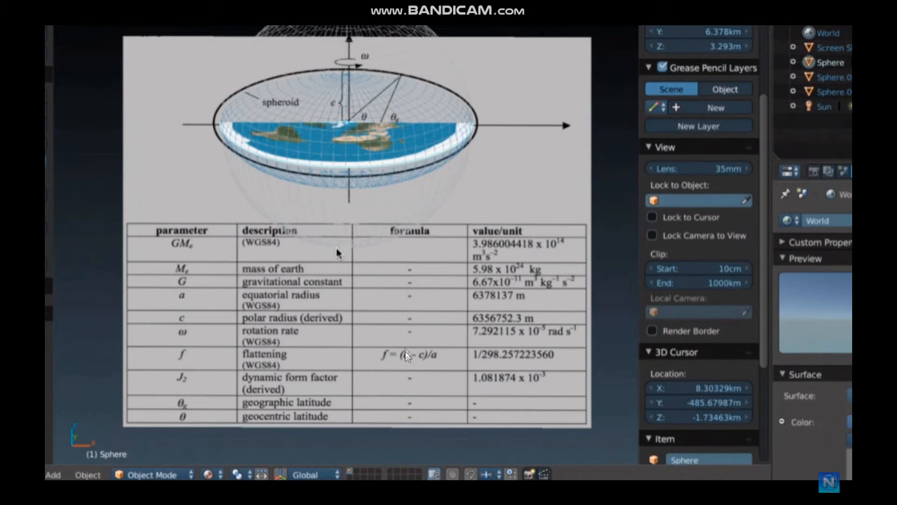
mouse_move(477, 303)
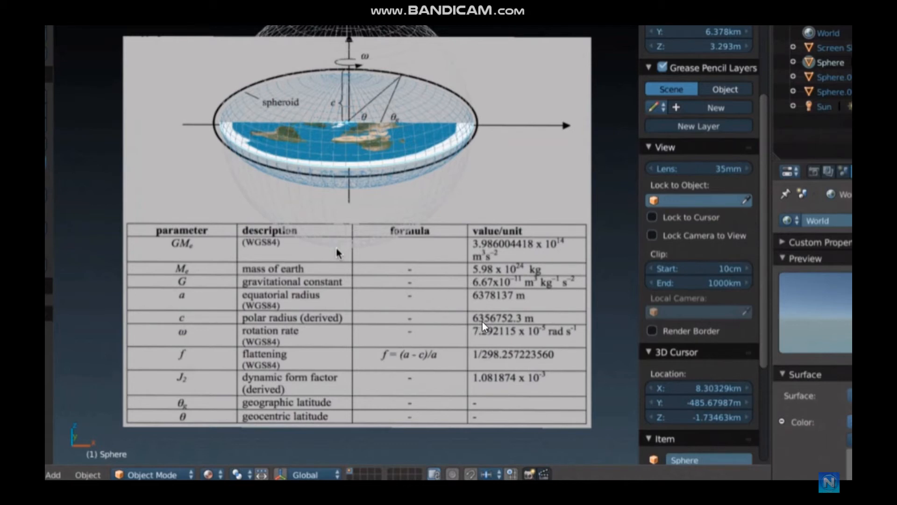
mouse_move(511, 319)
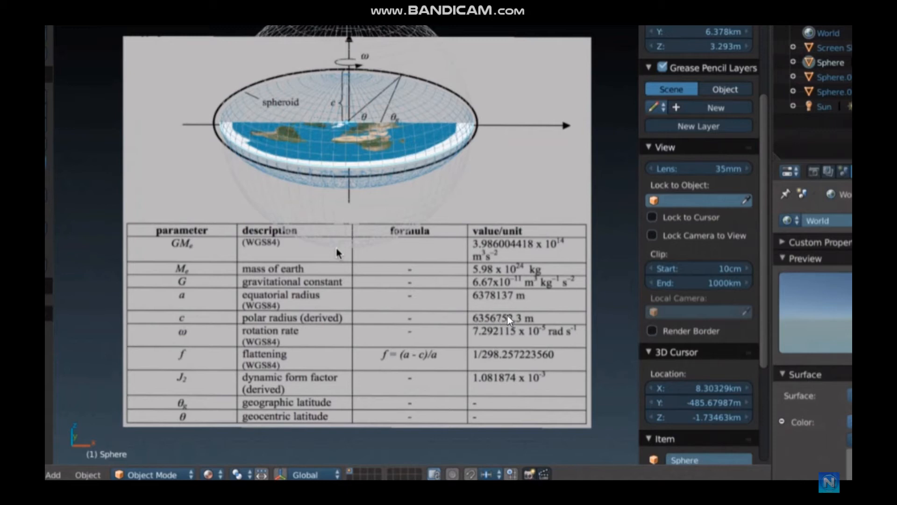
mouse_move(290, 308)
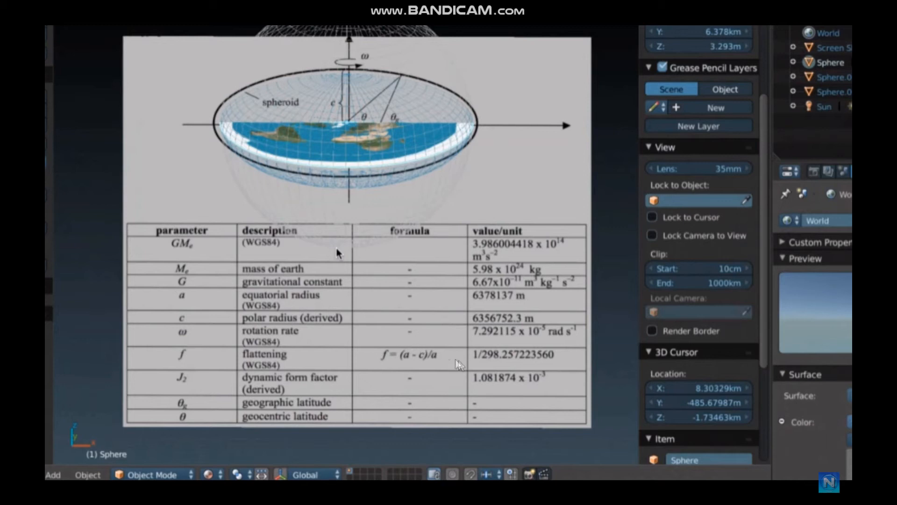
mouse_move(486, 363)
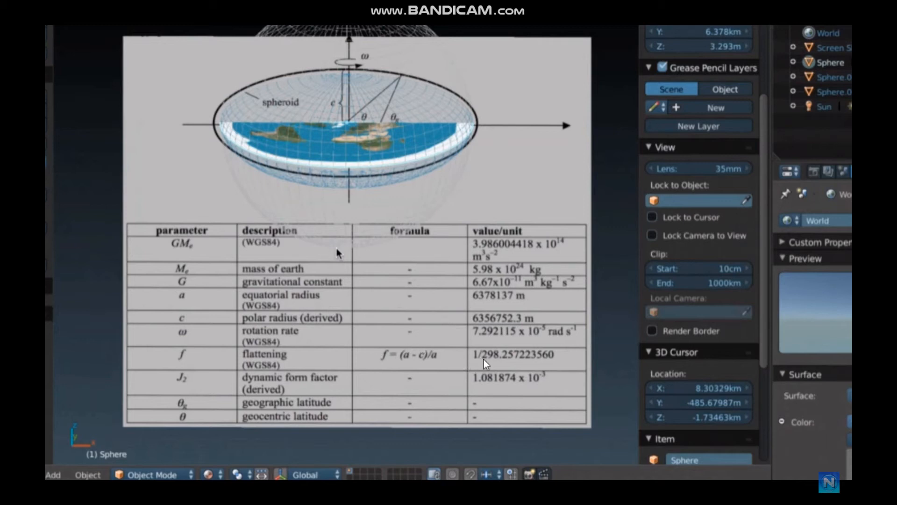
mouse_move(342, 169)
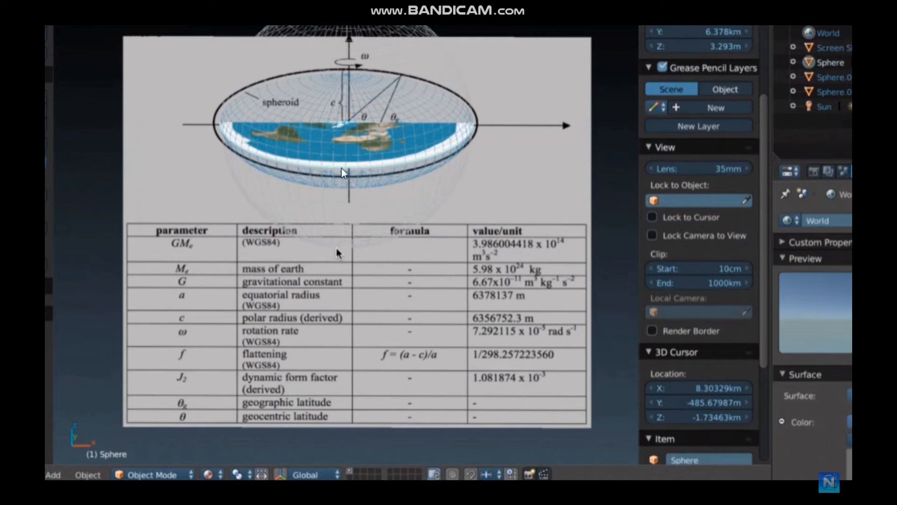
mouse_move(330, 41)
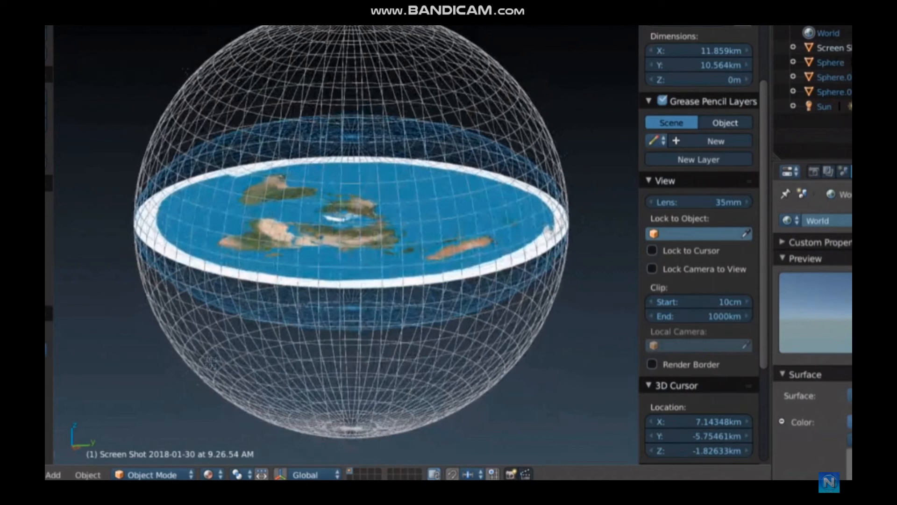
mouse_move(425, 50)
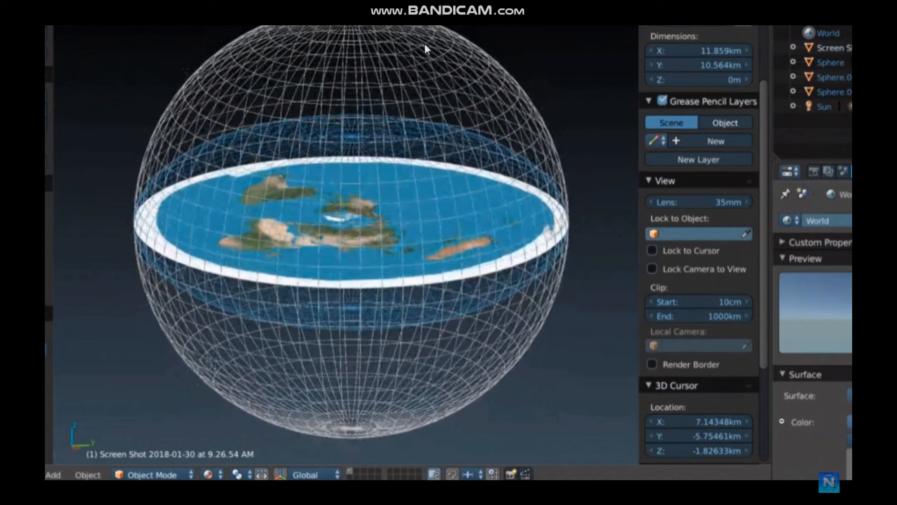
mouse_move(206, 155)
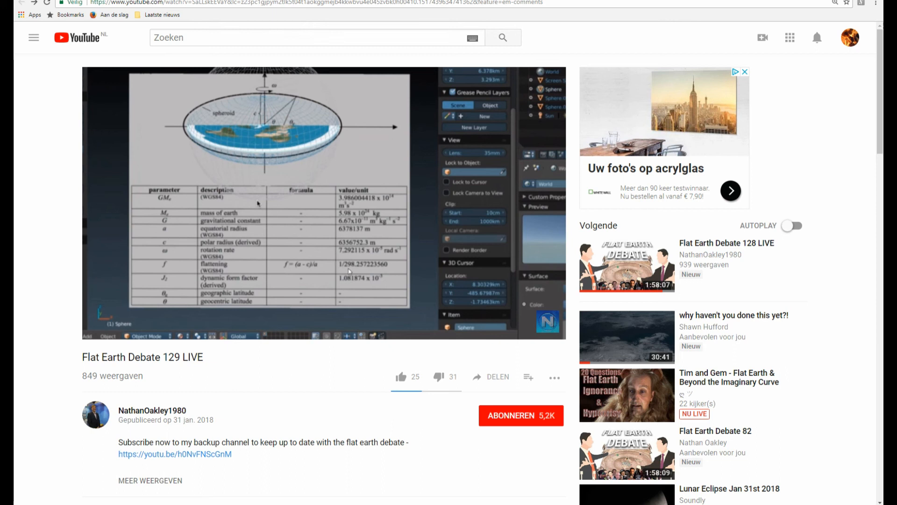
mouse_move(388, 111)
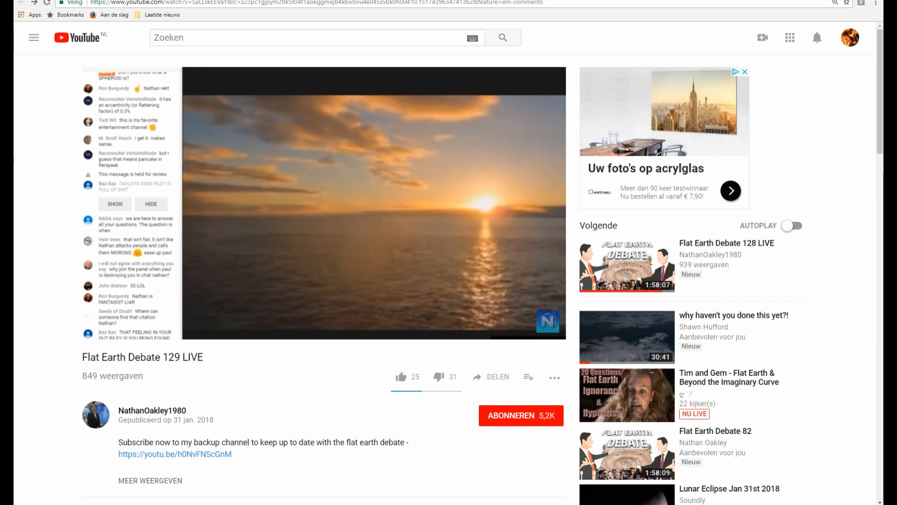
scroll("down", 3)
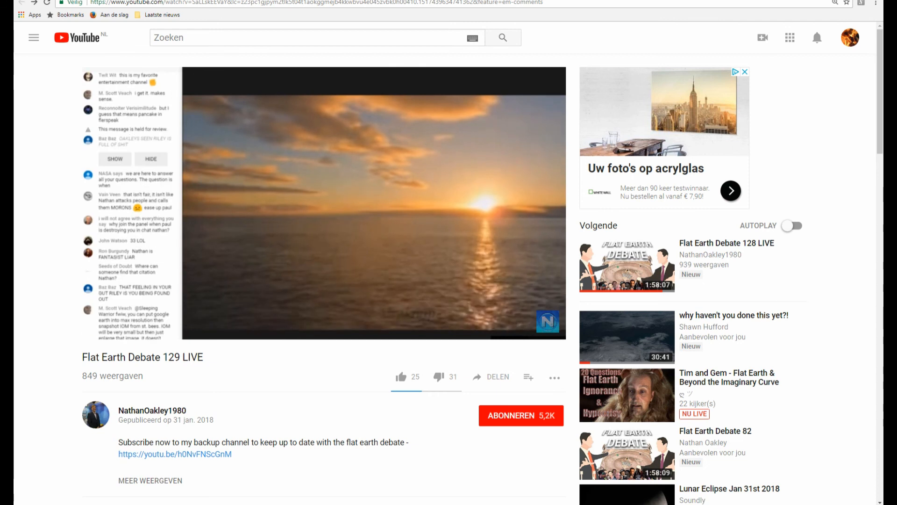